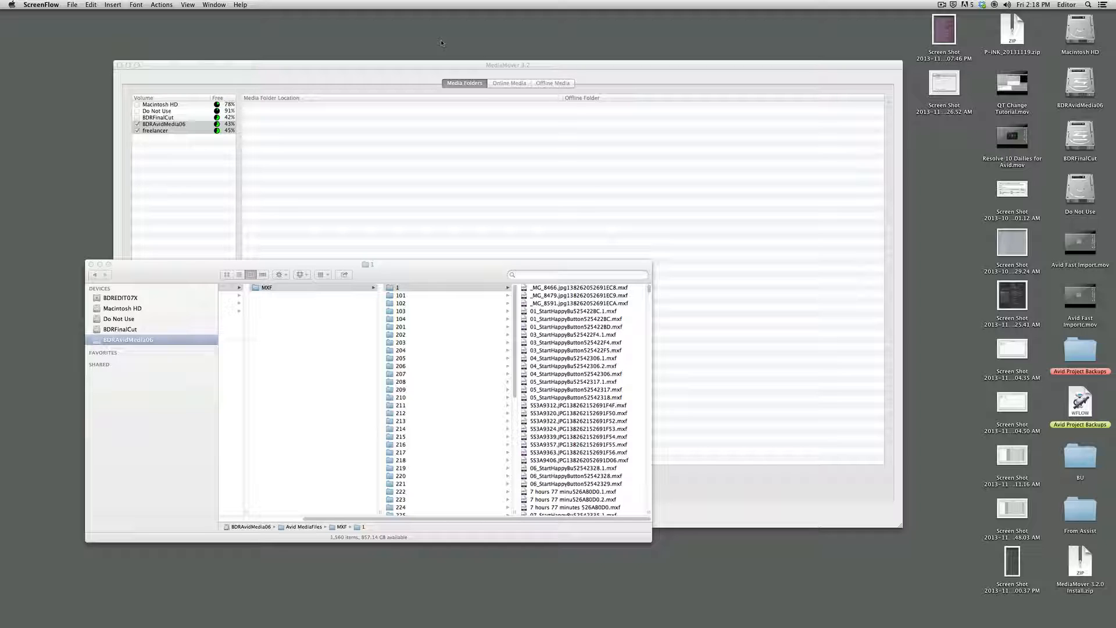
mouse_move(439, 163)
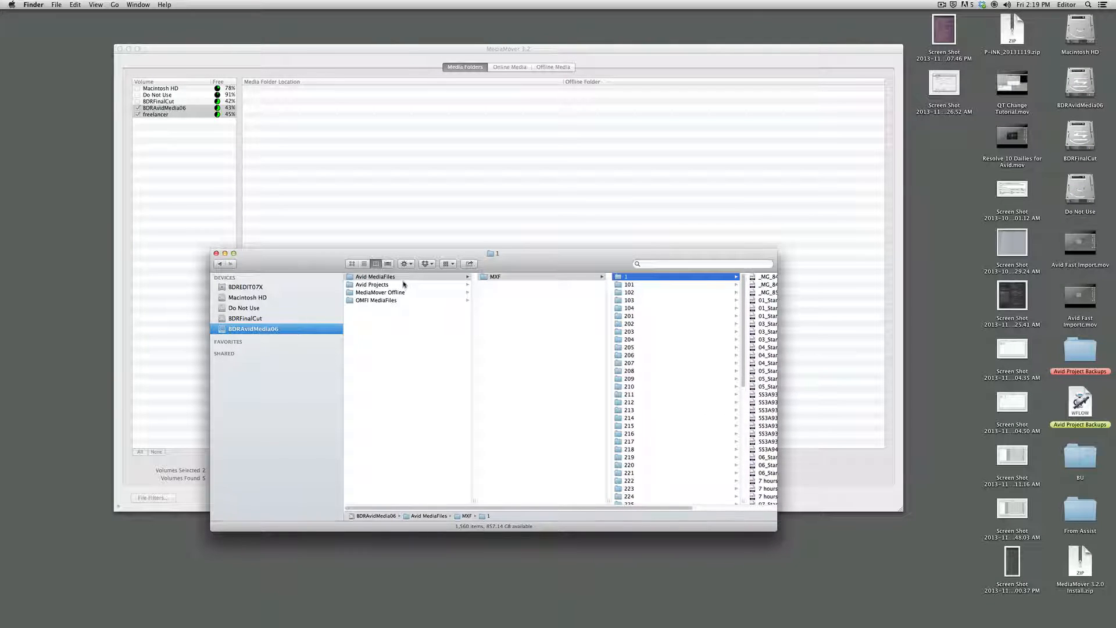
- Bring the MediaMover 3.2 window back in front of the Finder MXF folder view
left_click(628, 300)
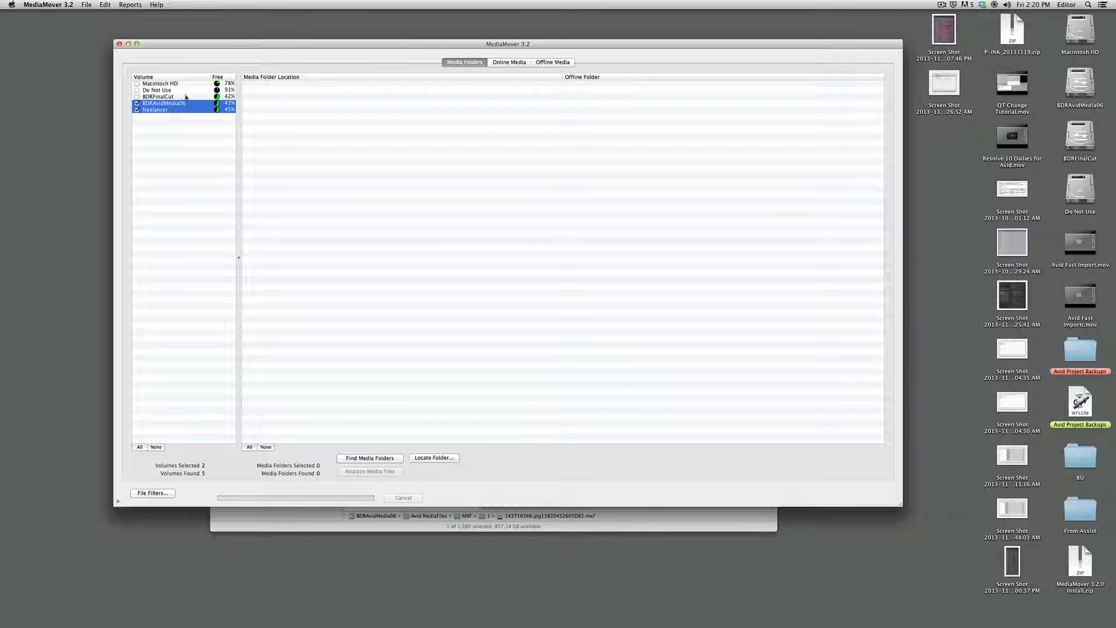
- Leave only BDRAvidMedia06 checked and find its 66 media folders with offline destinations
left_click(137, 109)
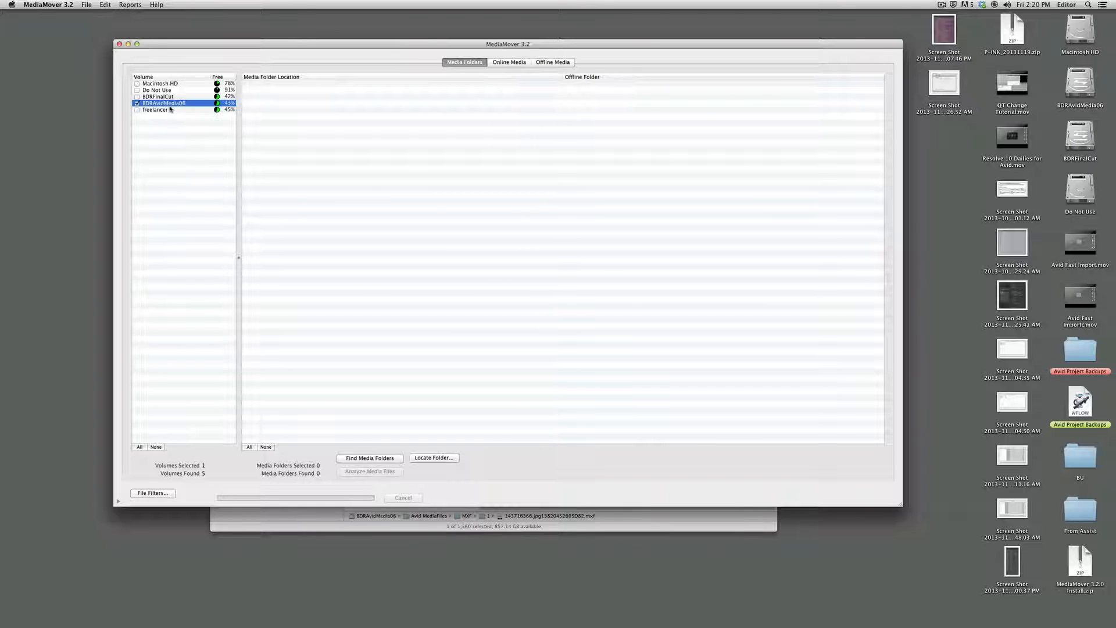
mouse_move(167, 67)
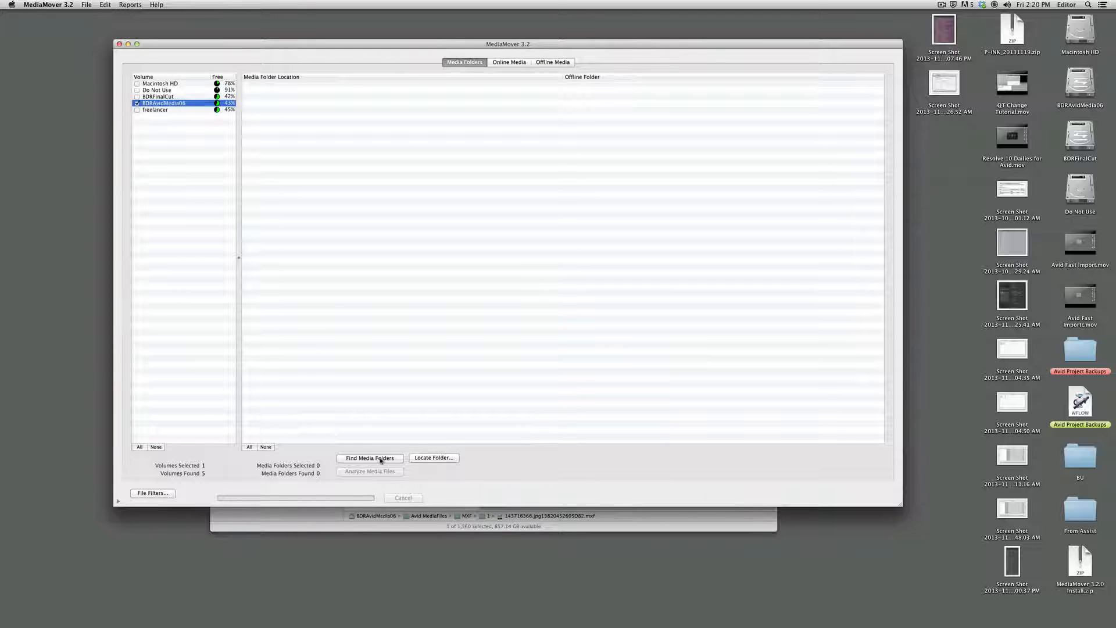
left_click(370, 458)
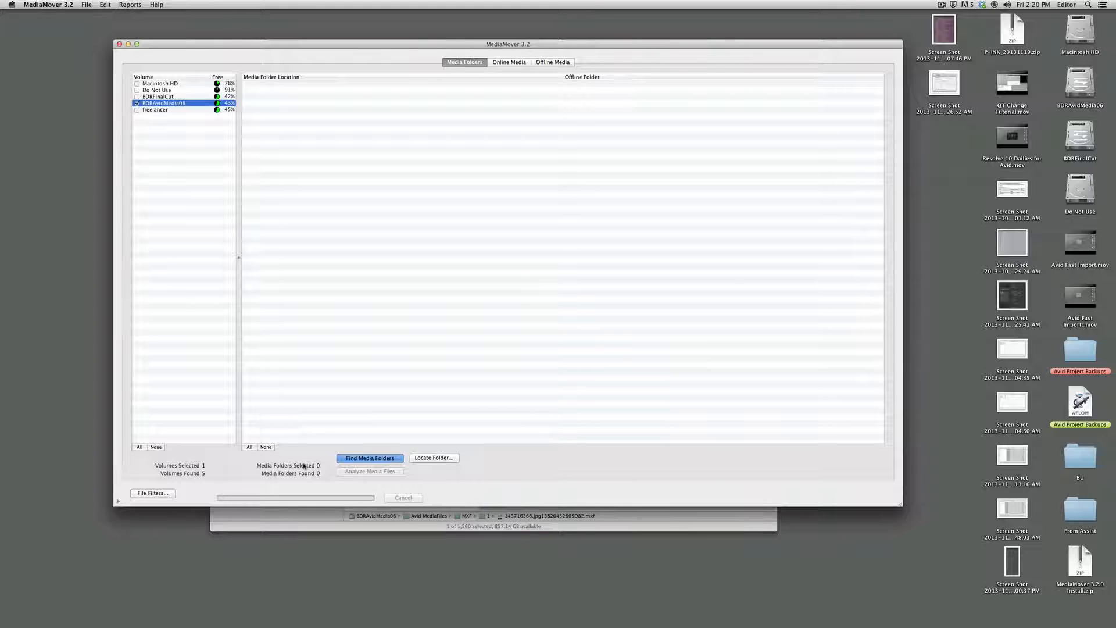
left_click(369, 458)
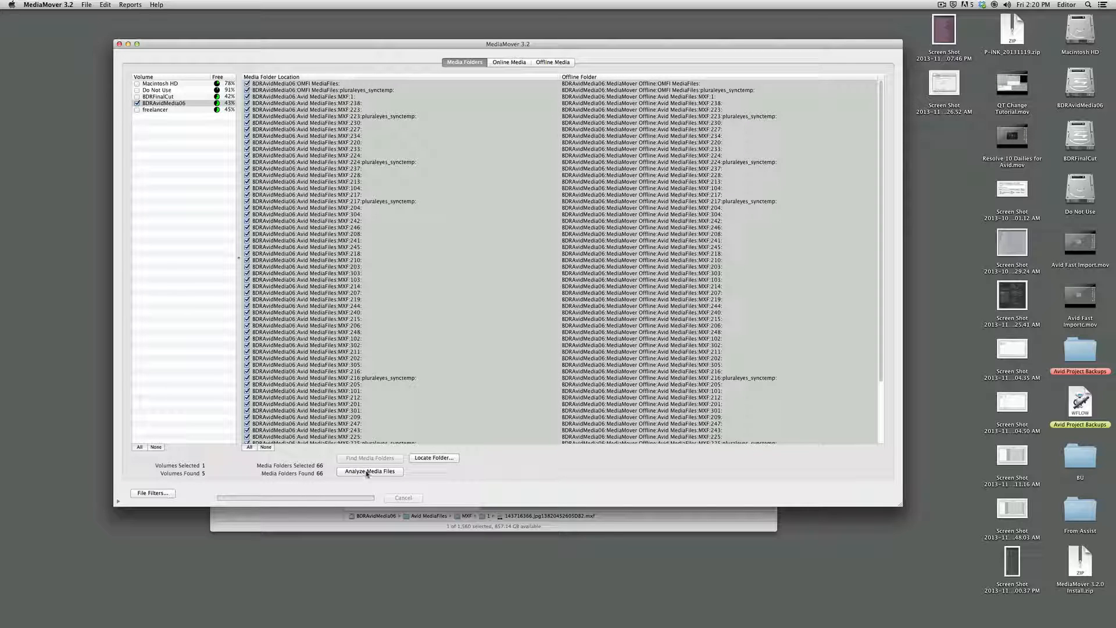
- Analyze the found media folders so three online projects list with file counts and sizes
left_click(370, 472)
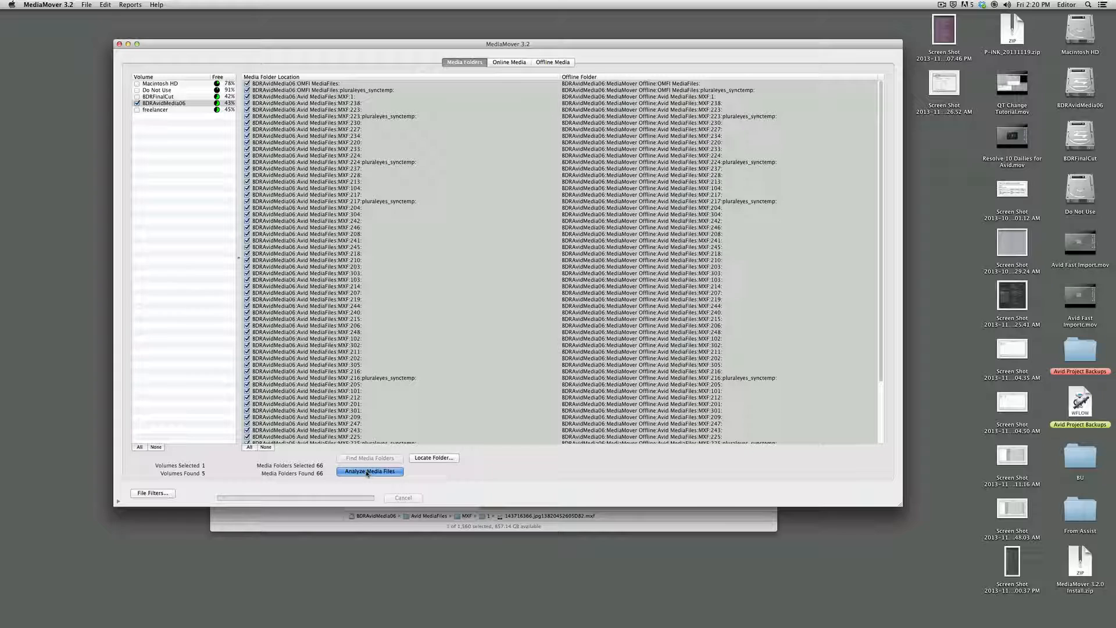
left_click(370, 472)
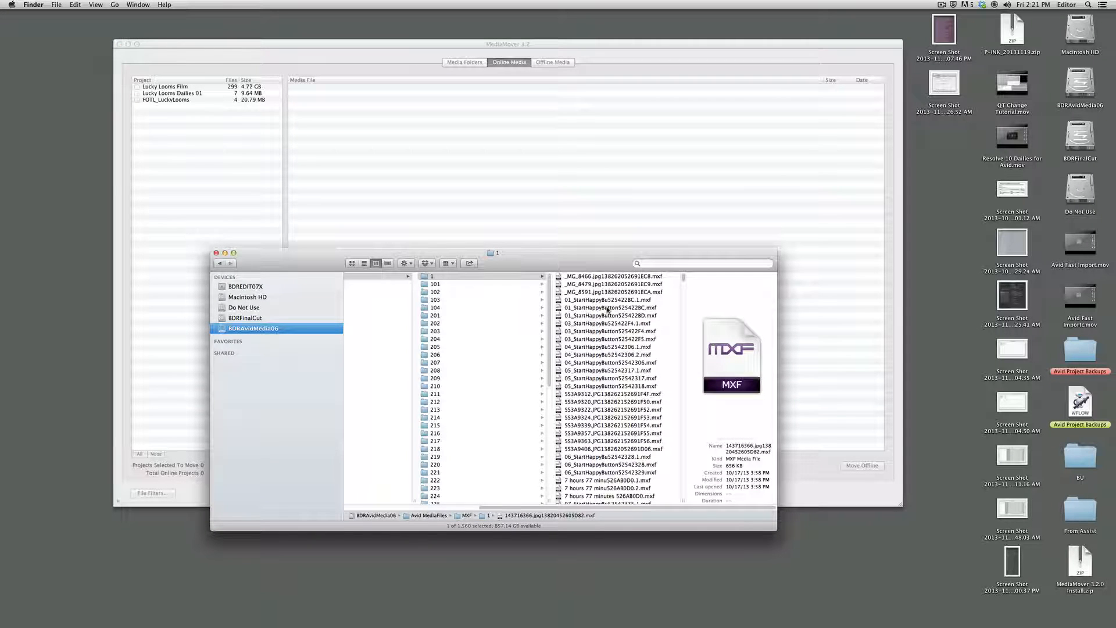
left_click(434, 292)
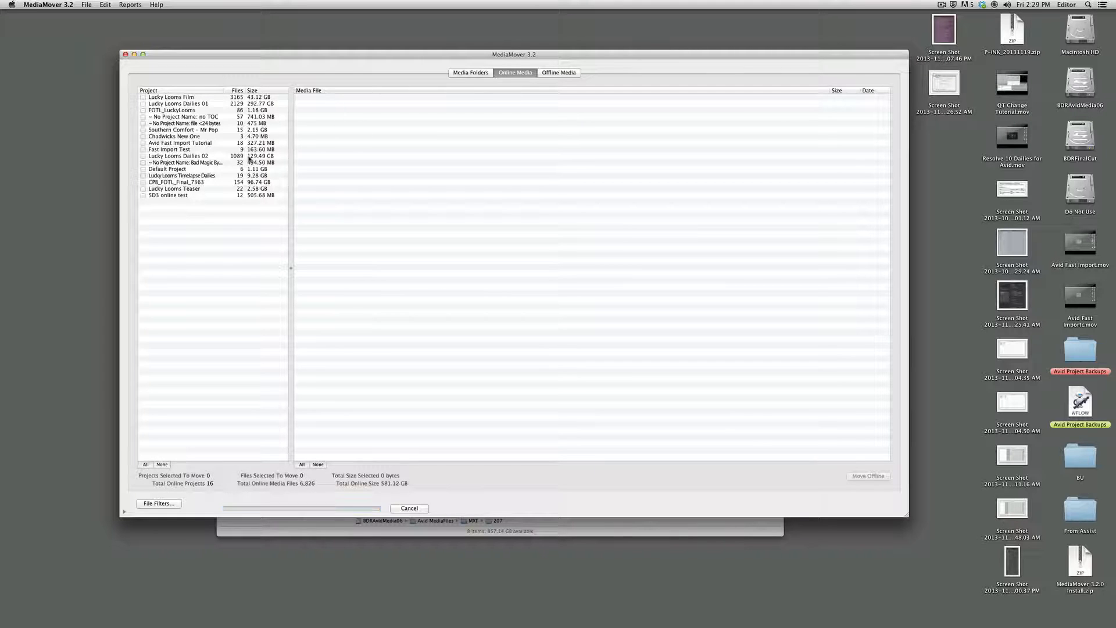
mouse_move(207, 188)
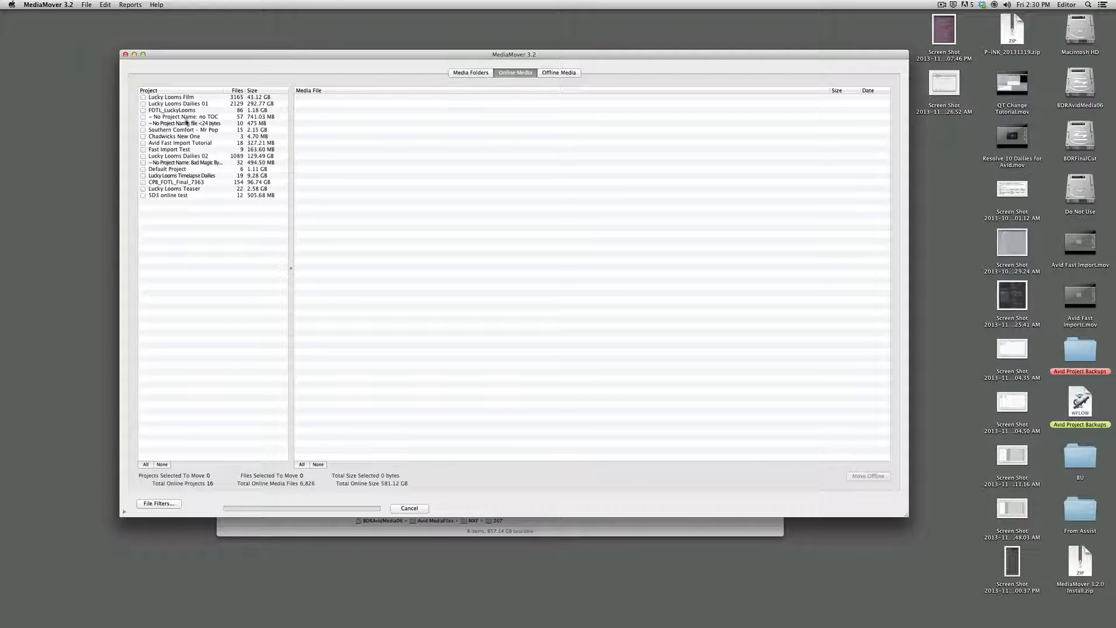
- Sort the online projects by name, then size, then name again to locate the tutorial project
left_click(148, 91)
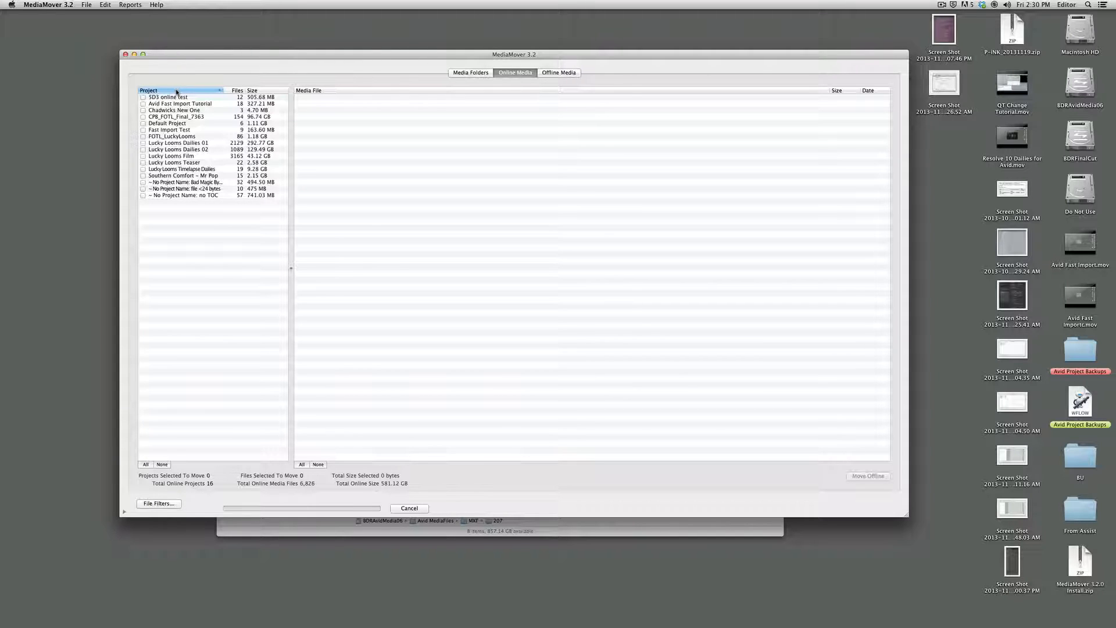
left_click(252, 91)
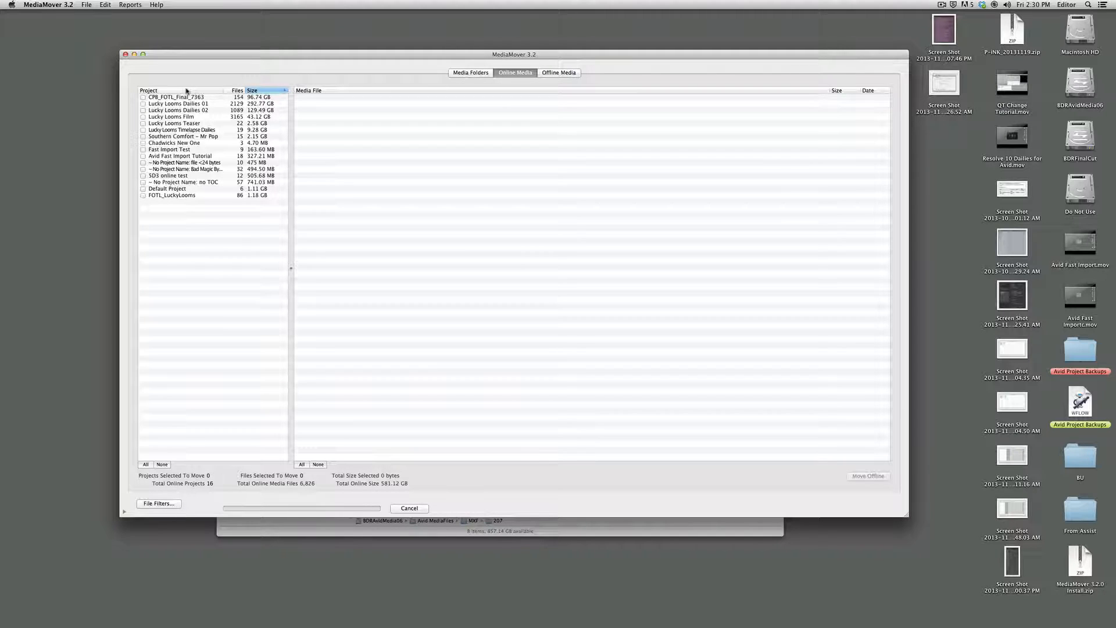
left_click(149, 90)
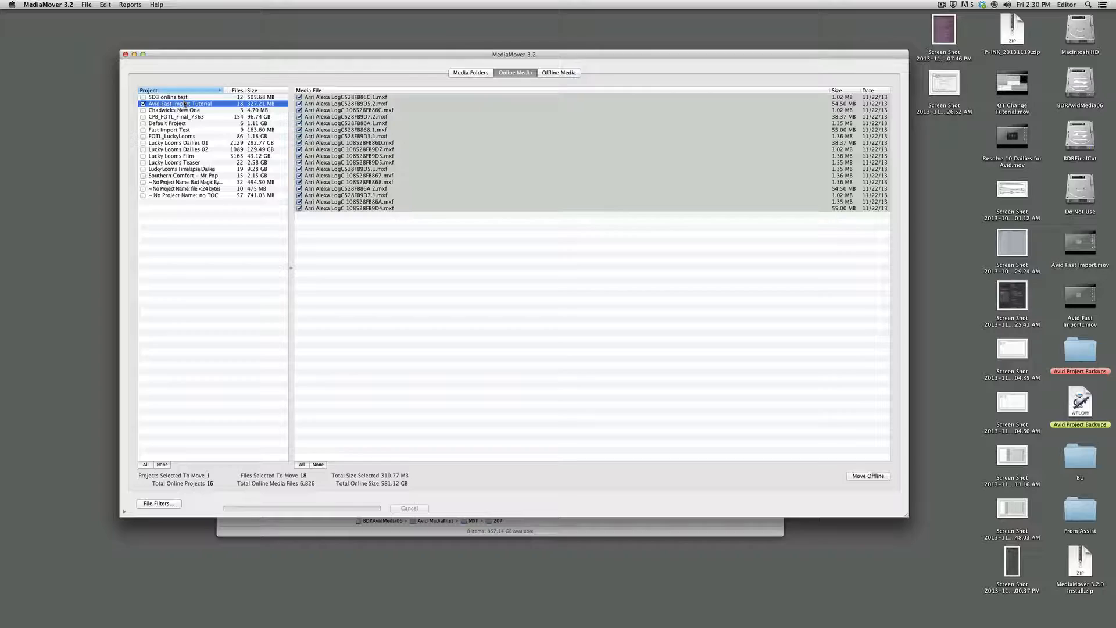
mouse_move(314, 78)
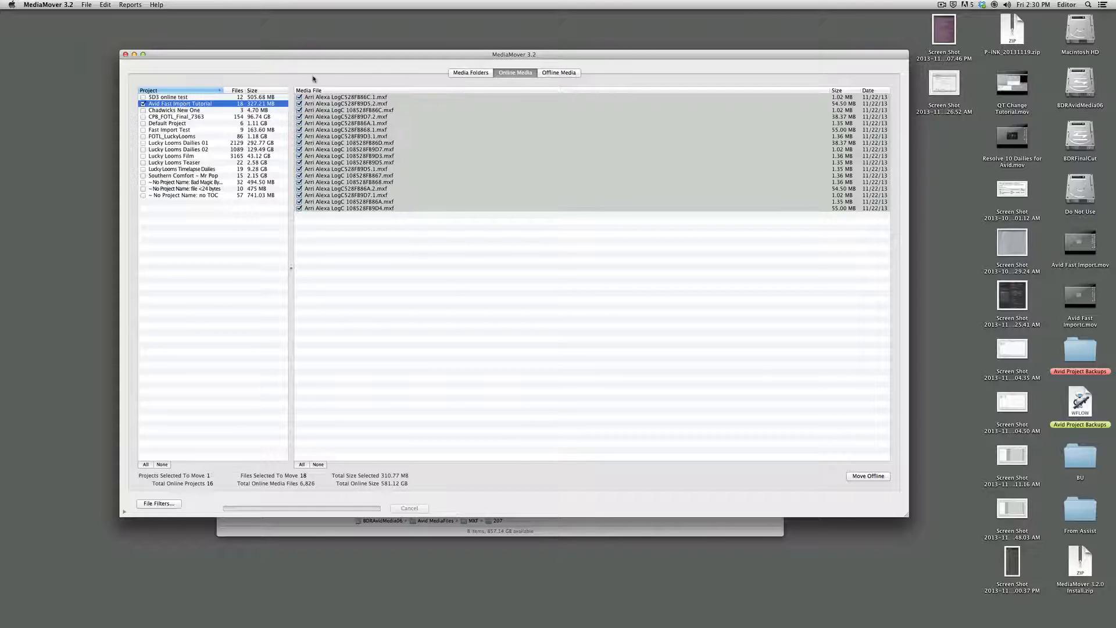
mouse_move(466, 104)
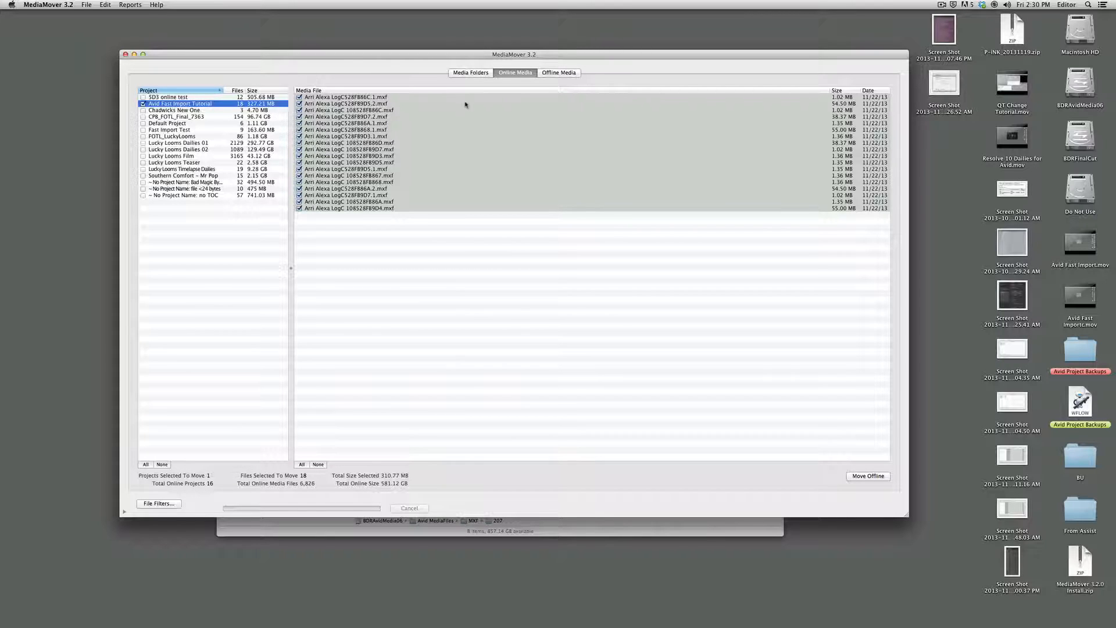
mouse_move(614, 393)
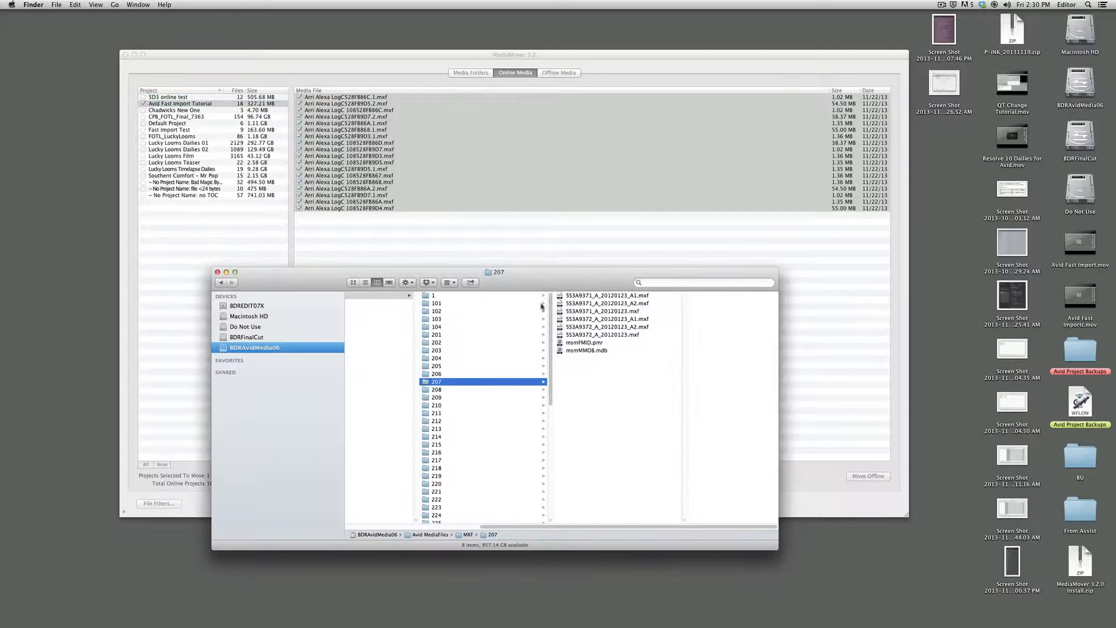
- Browse BDRAvidMedia06 > MediaMover Offline > Avid MediaFiles > MXF > 1, then return to MediaMover
left_click(433, 296)
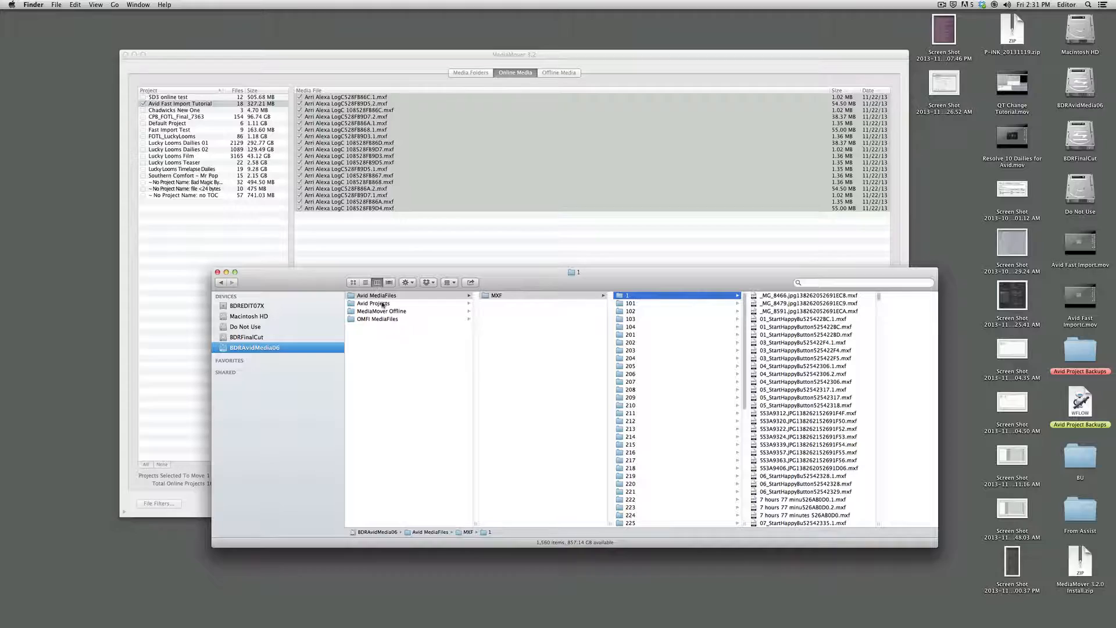
left_click(381, 311)
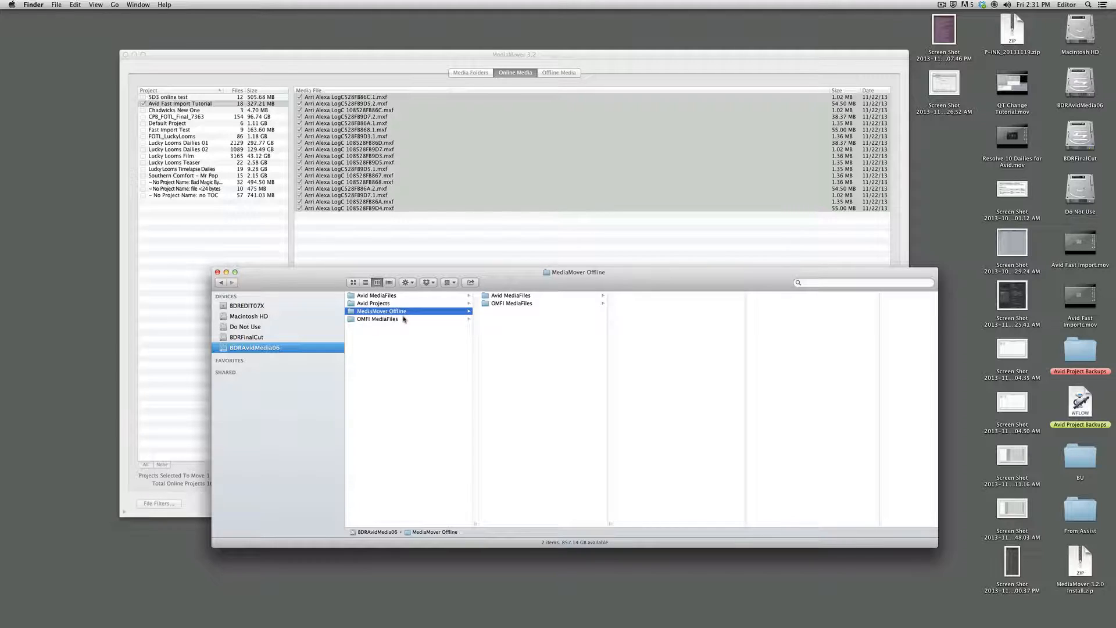
left_click(511, 295)
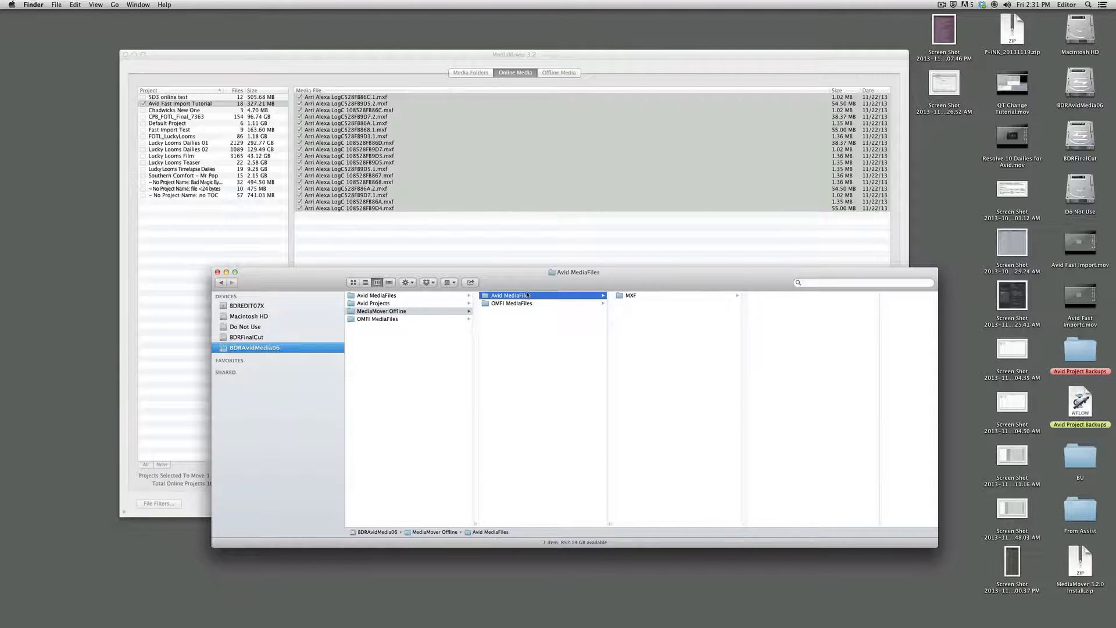
left_click(631, 296)
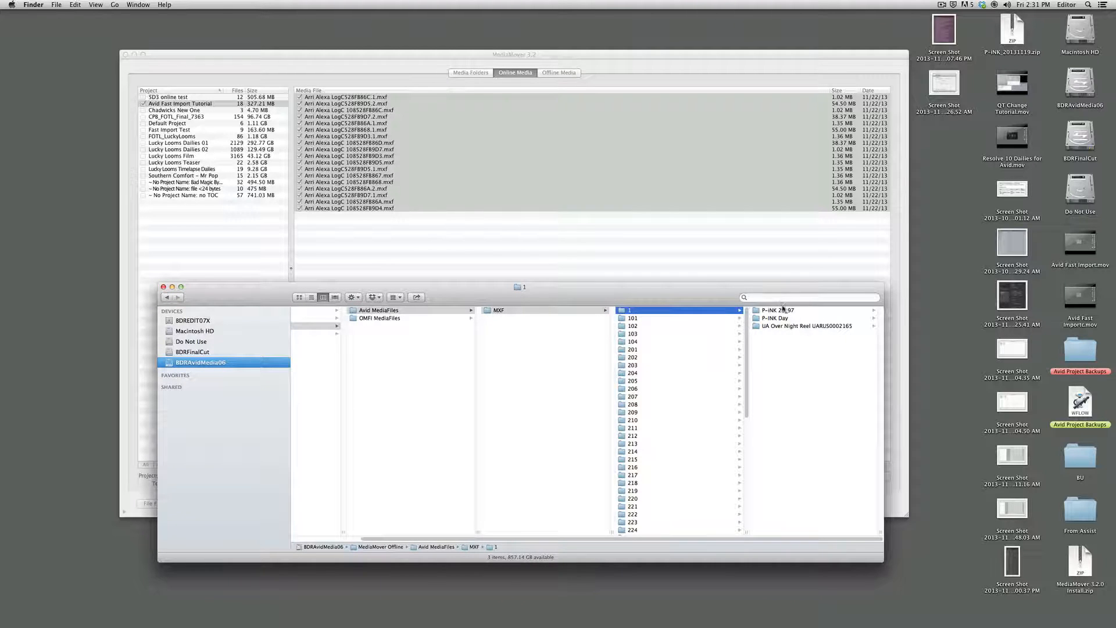
left_click(778, 310)
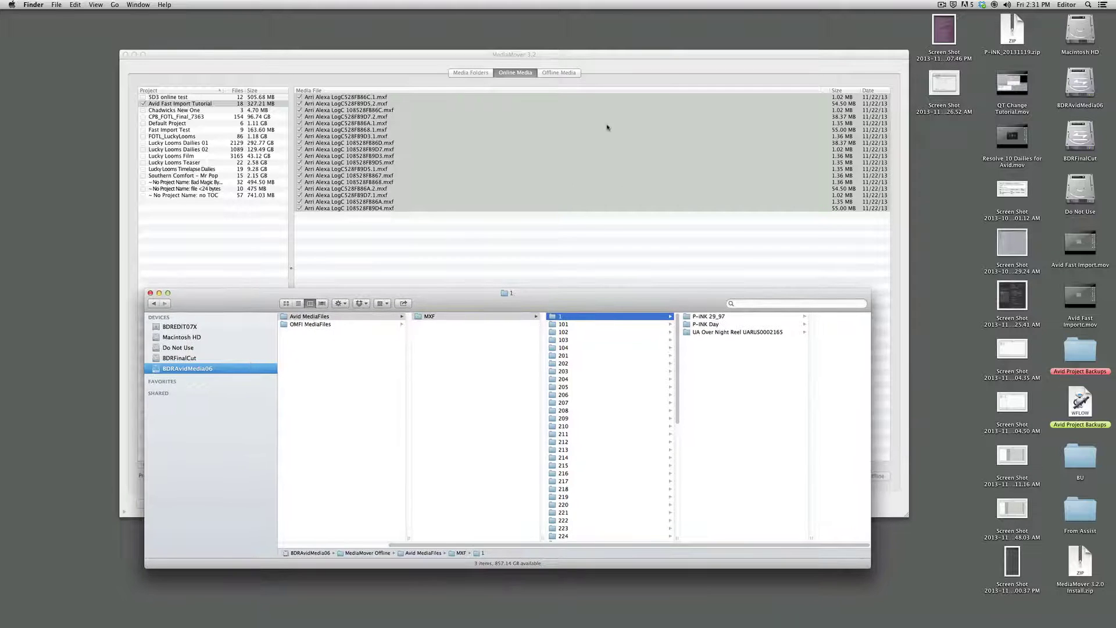
left_click(511, 54)
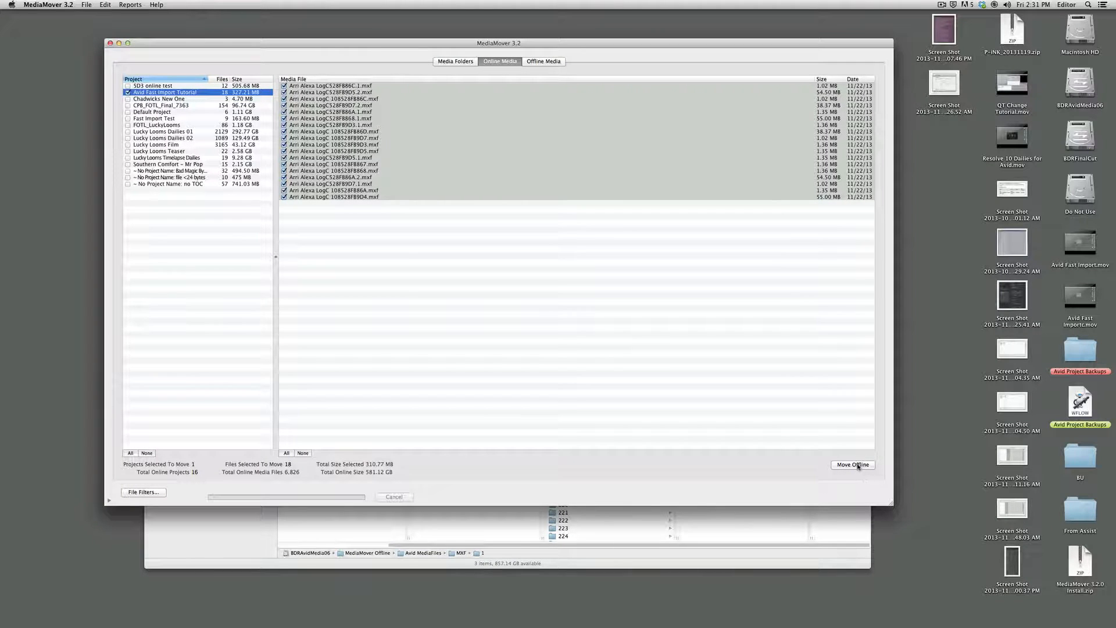
- Move the checked Avid Fast Import Tutorial project's 18 media files offline
left_click(853, 465)
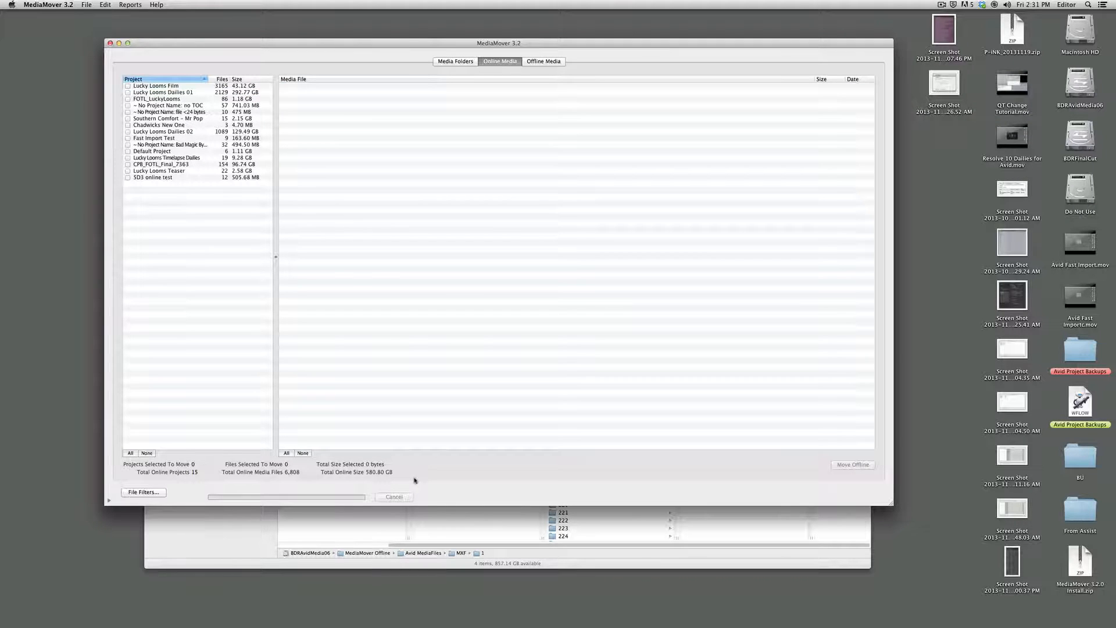
mouse_move(307, 175)
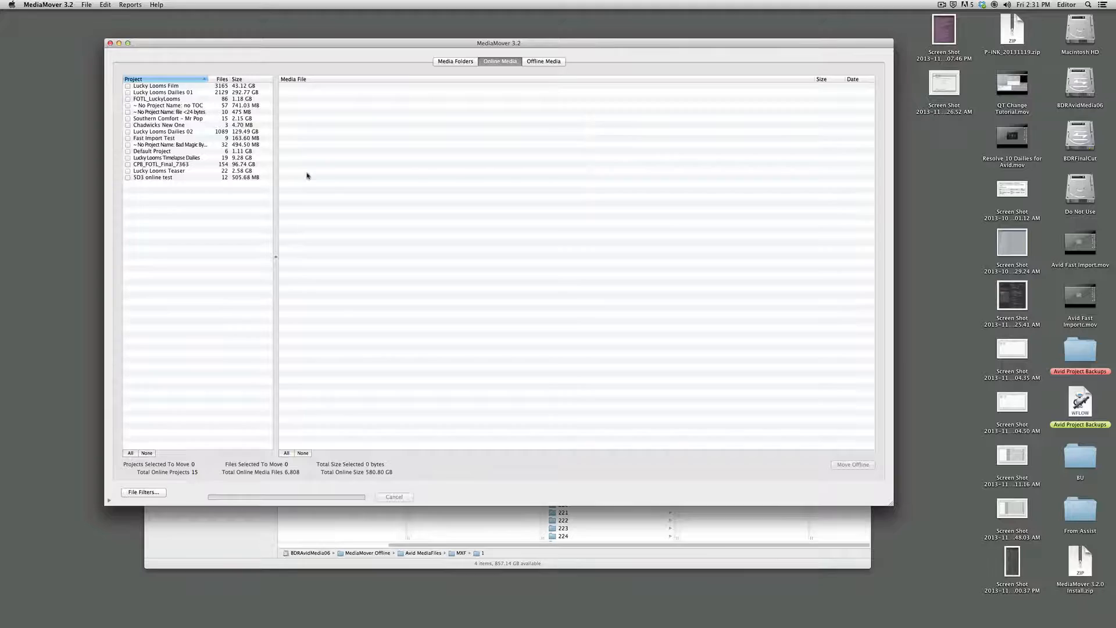
mouse_move(635, 52)
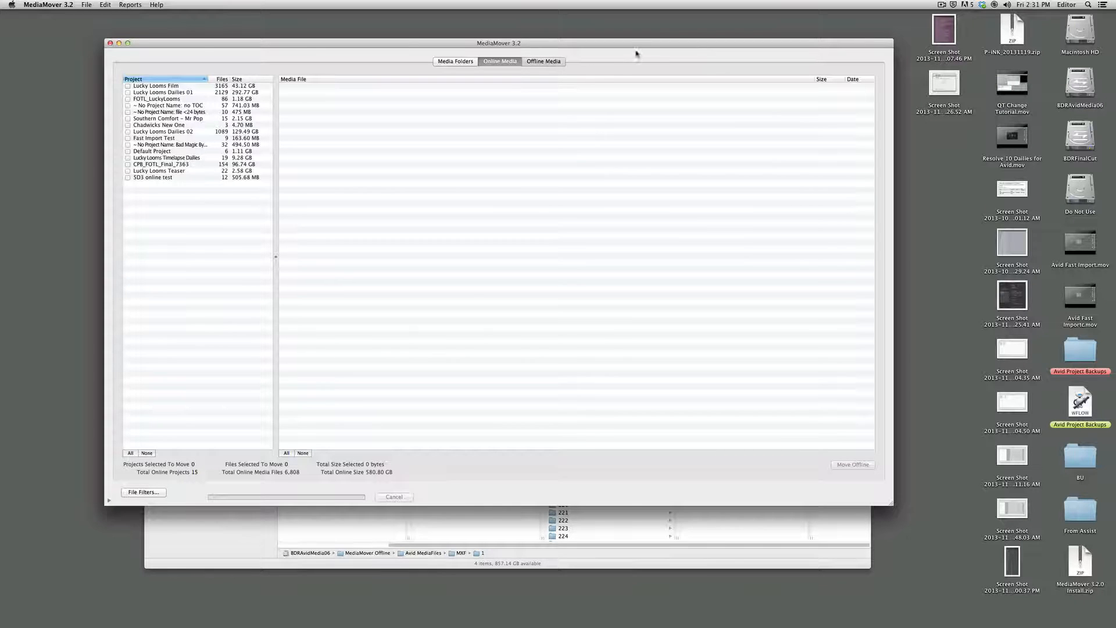
mouse_move(631, 62)
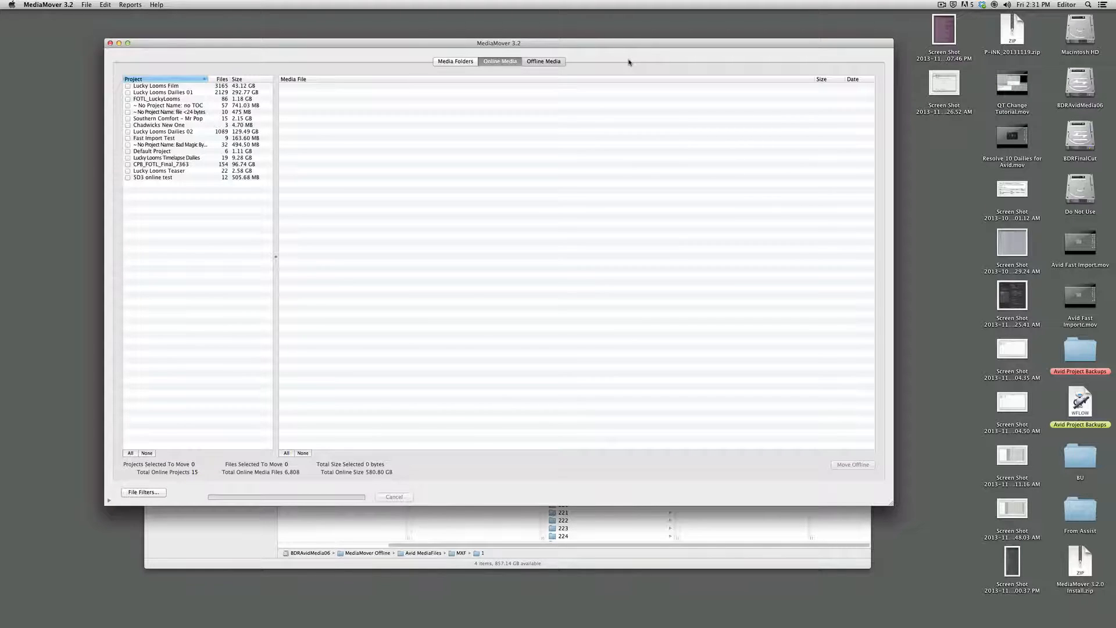
- Browse into MediaMover Offline > Avid MediaFiles > MXF > 1 > Avid Fast Import Tutorial showing its 18 moved files
left_click(544, 61)
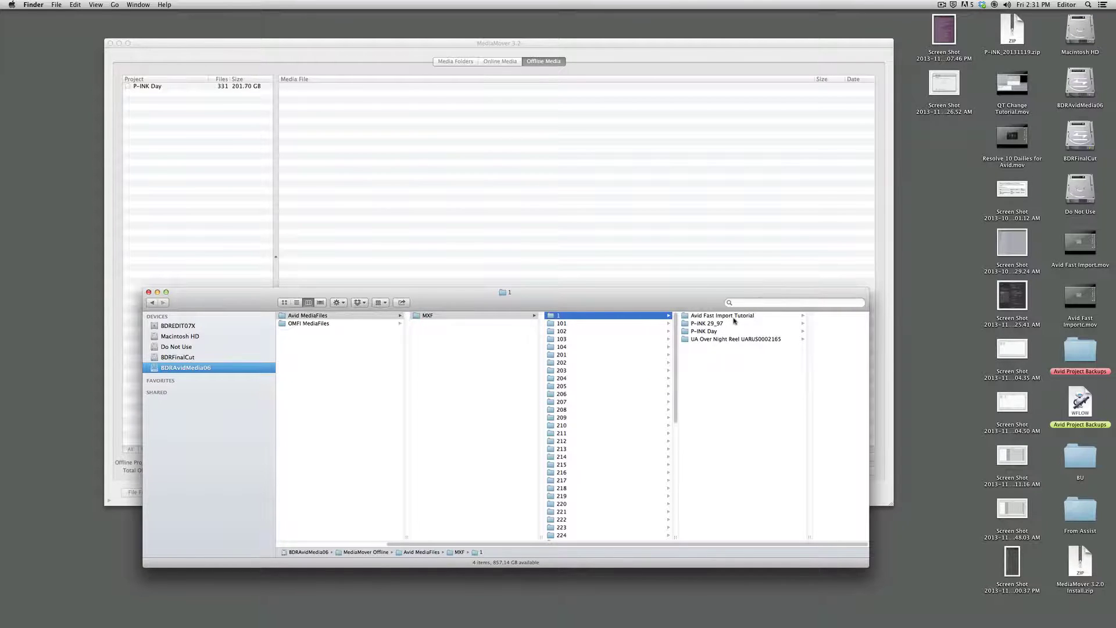
left_click(722, 315)
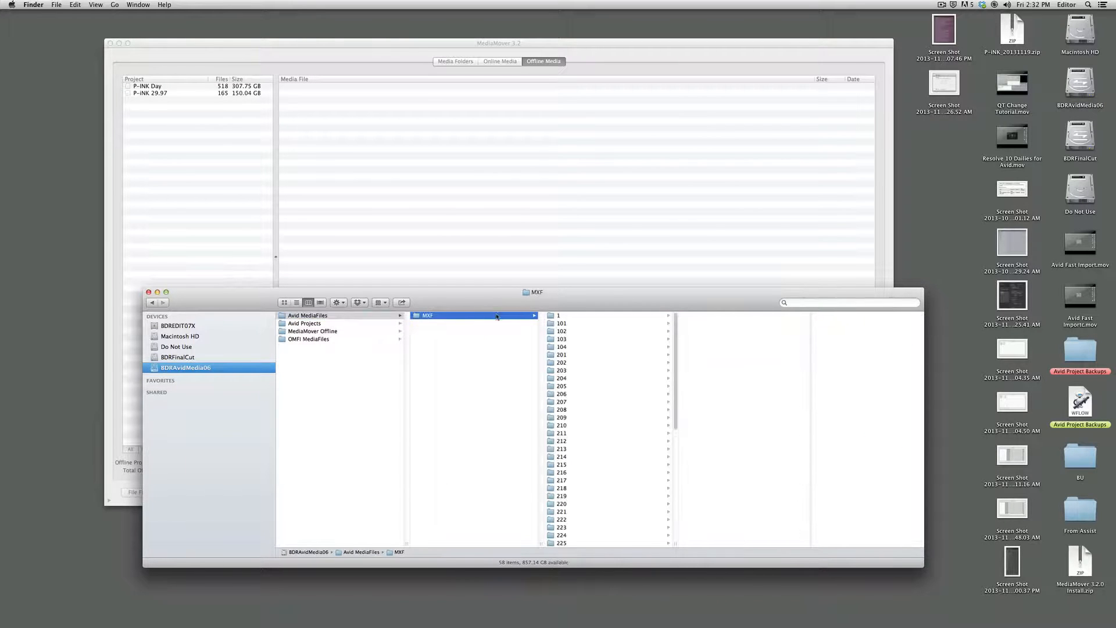
left_click(560, 315)
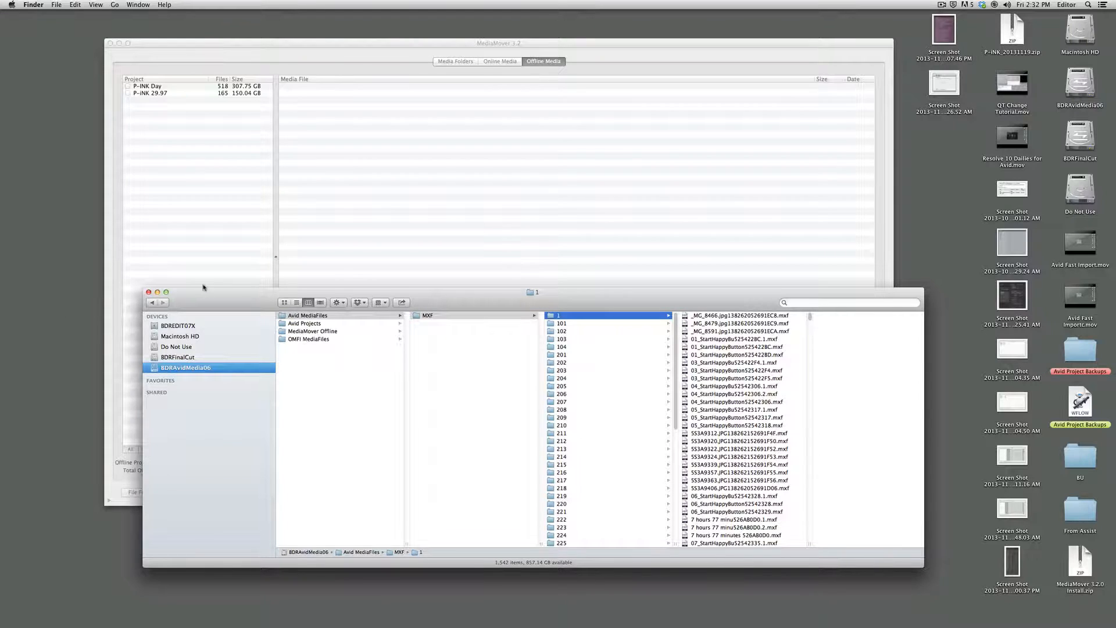
left_click(313, 331)
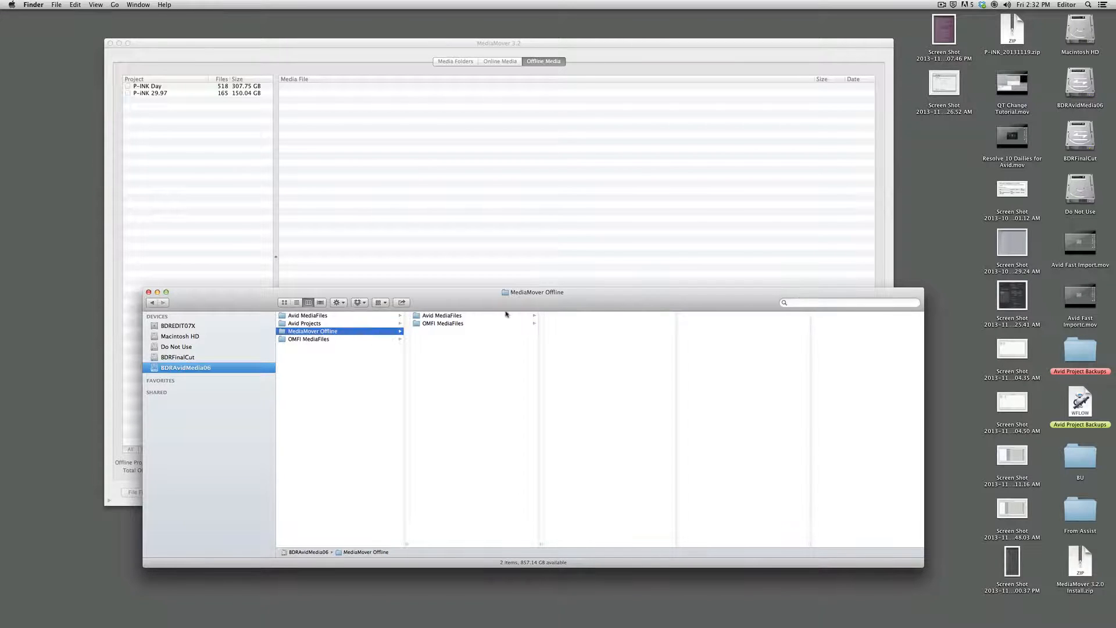
left_click(442, 315)
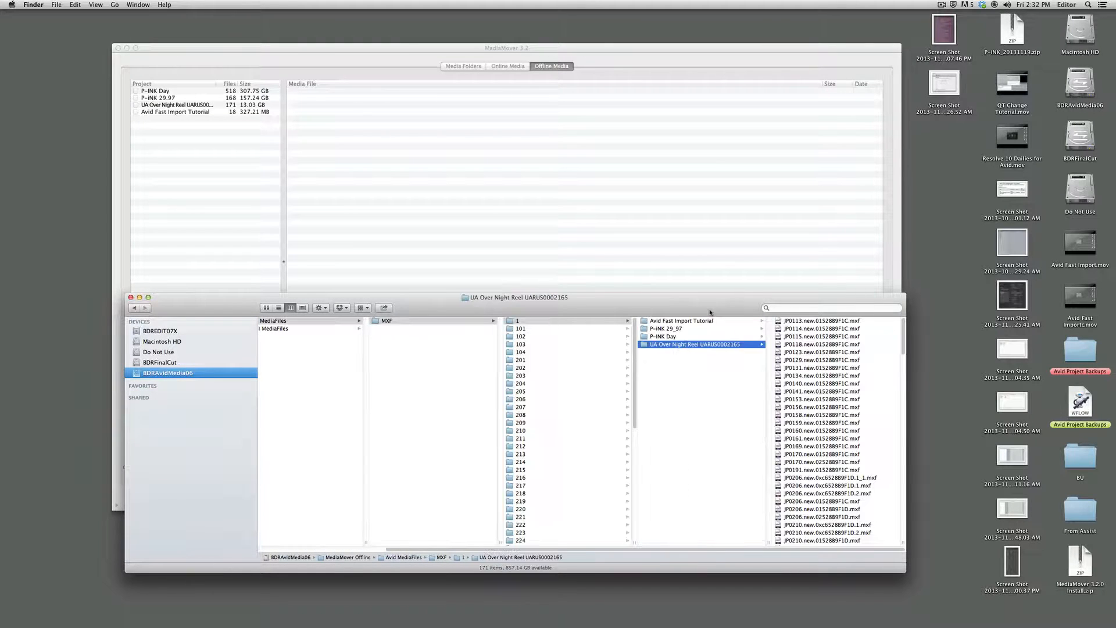
left_click(681, 321)
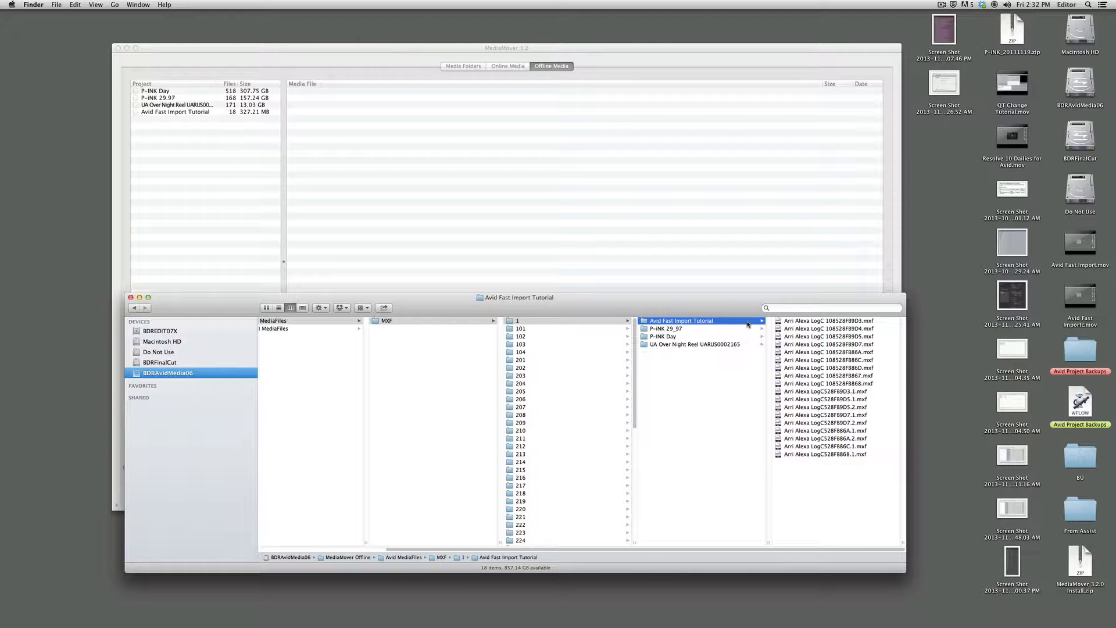
left_click_drag(518, 297, 554, 326)
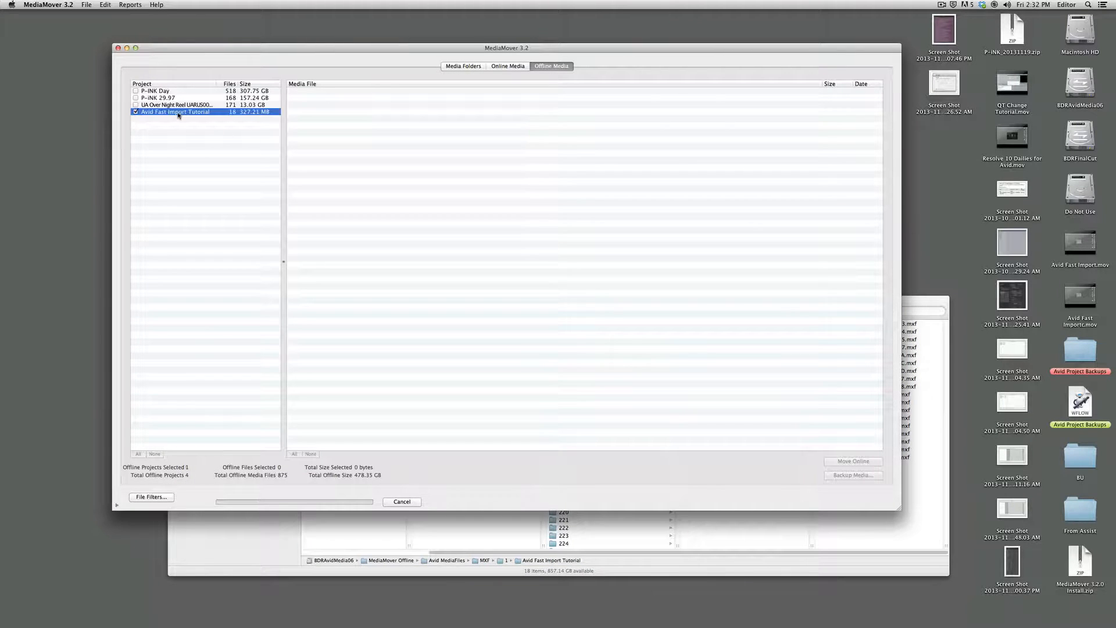
- Check Avid Fast Import Tutorial's 18 offline files, view the Backup Media Select Folder dialog, then cancel it
left_click(175, 111)
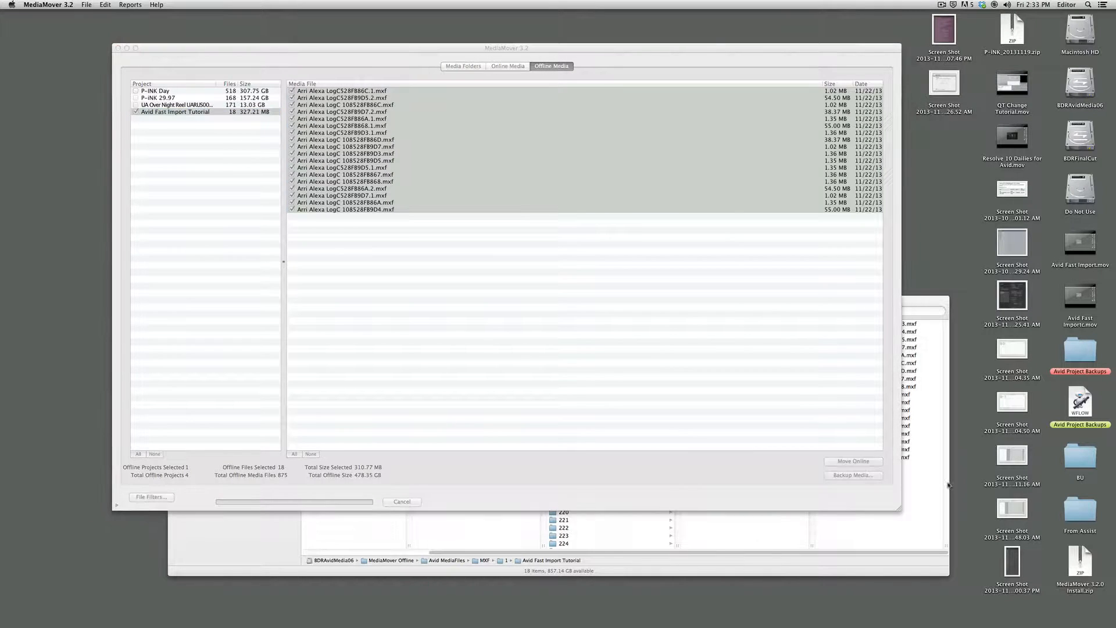
left_click(853, 475)
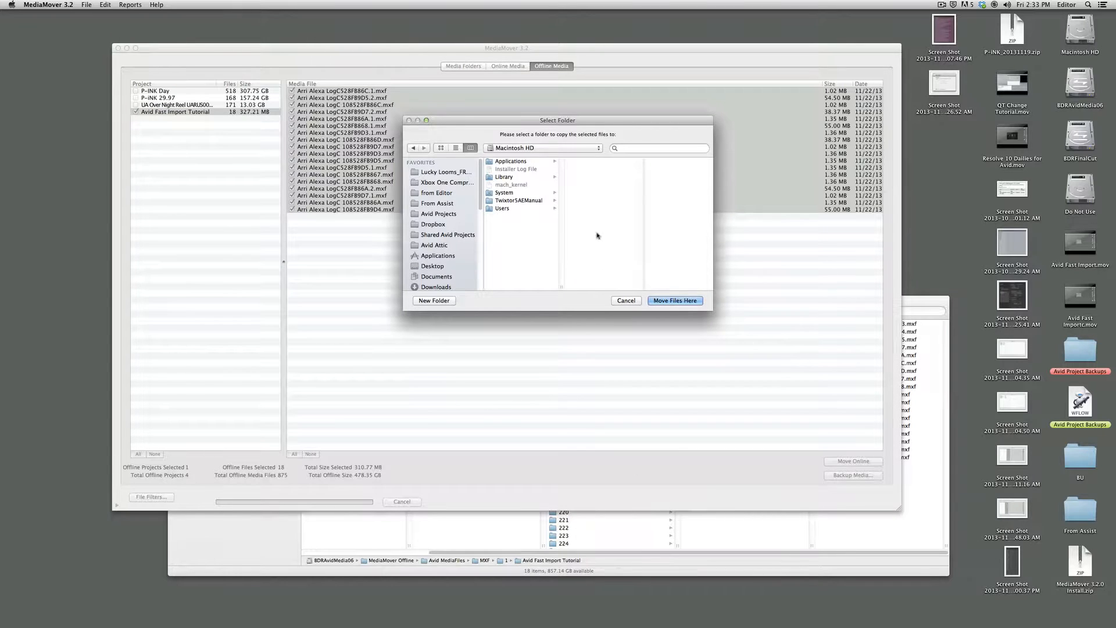
scroll("down", 3)
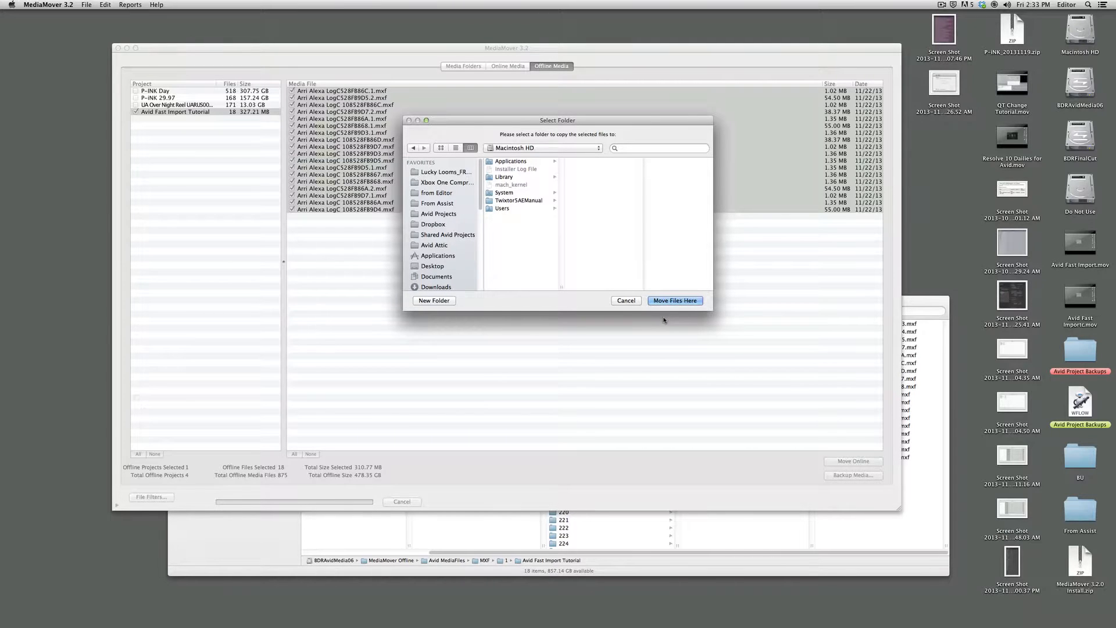
left_click(625, 300)
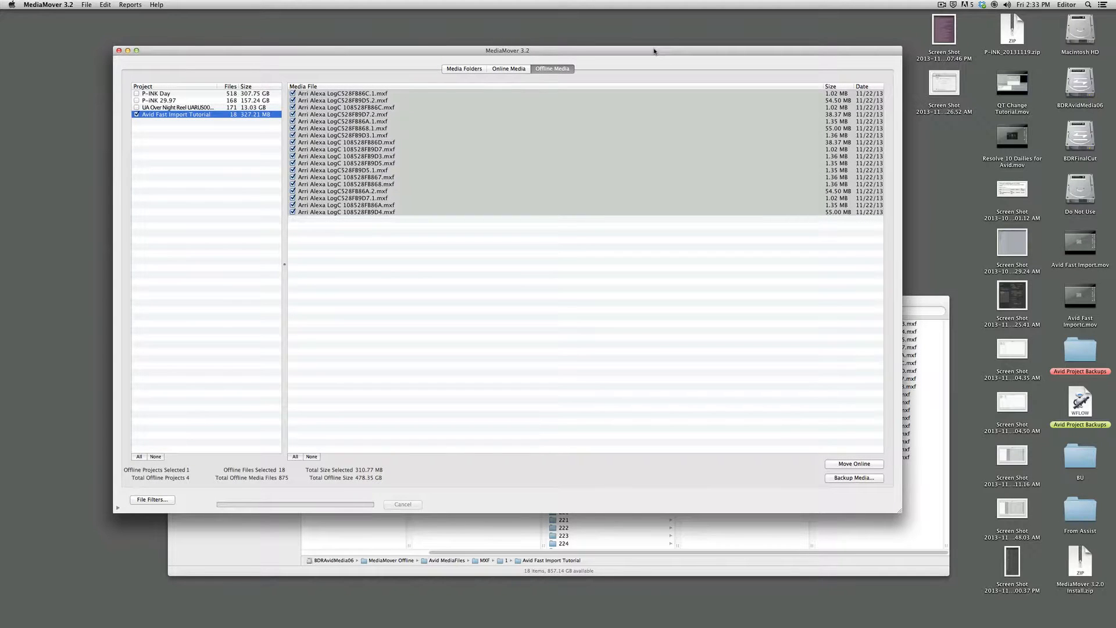
mouse_move(919, 311)
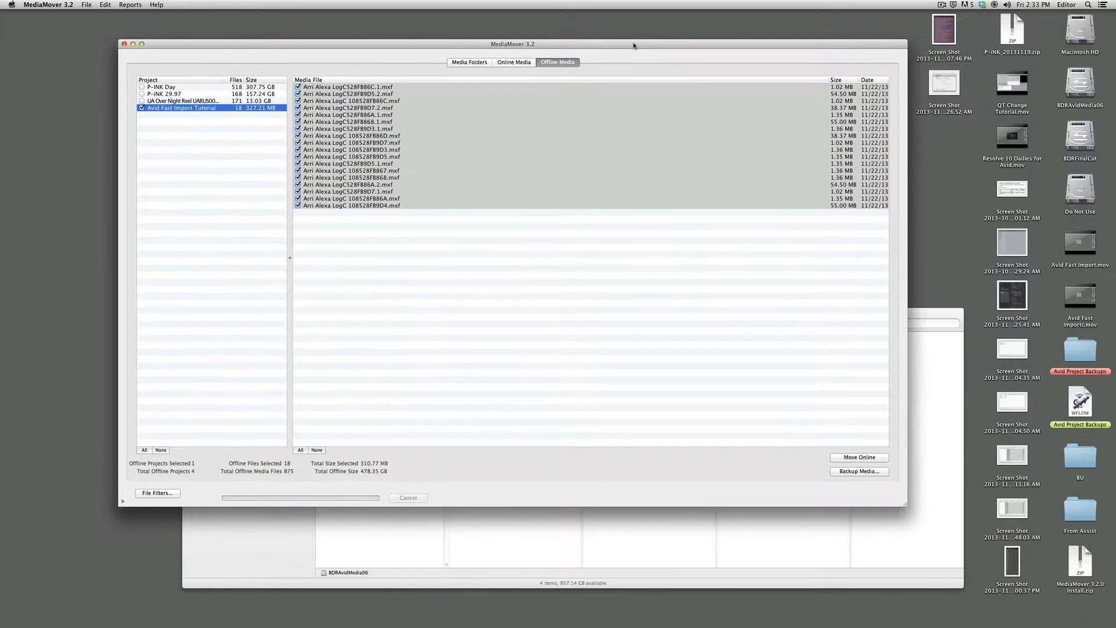
mouse_move(765, 340)
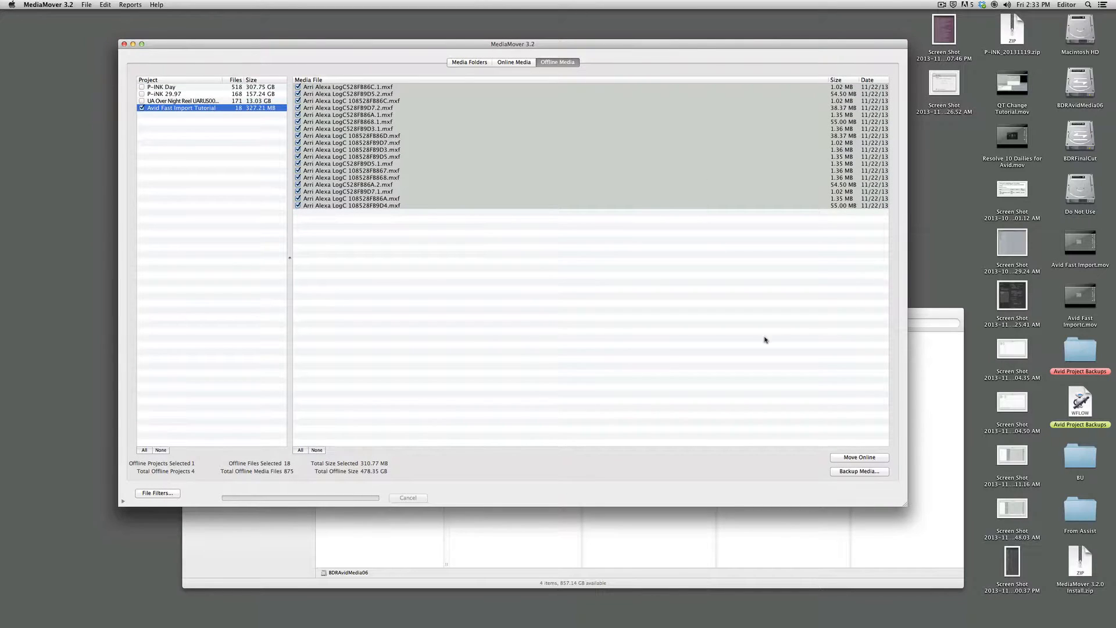
mouse_move(904, 485)
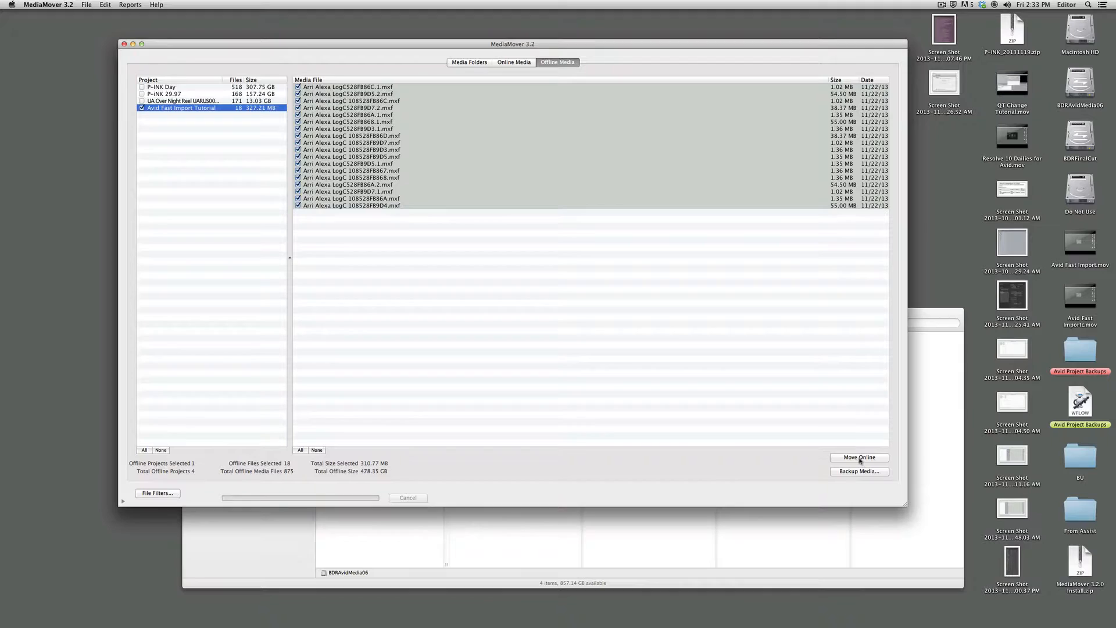
- Move the Avid Fast Import Tutorial files back online and show the online projects list
left_click(859, 458)
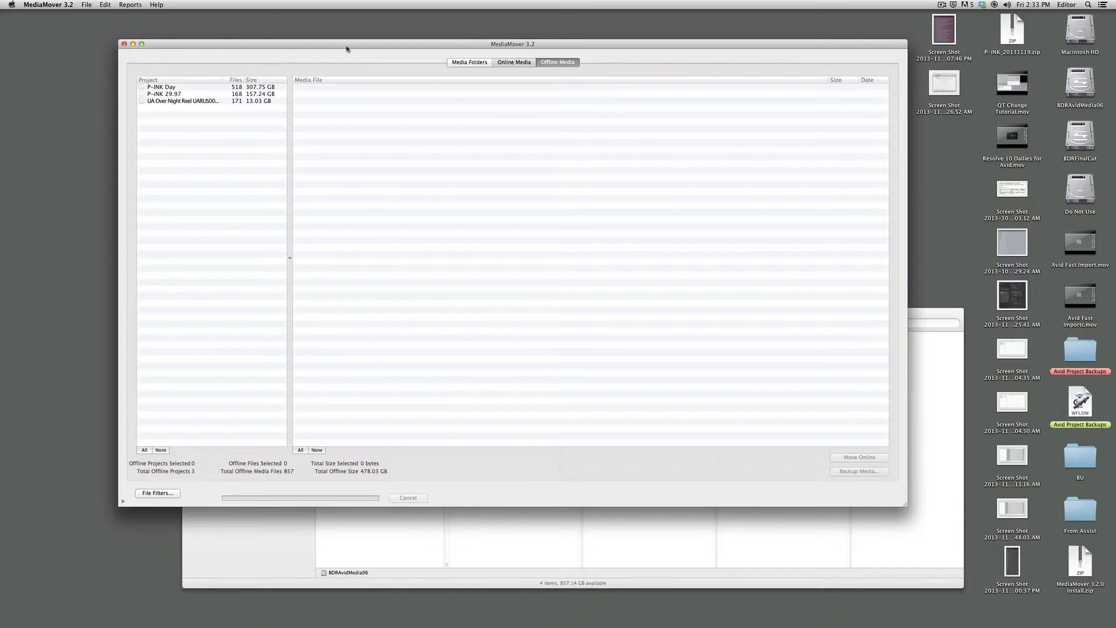
left_click(515, 61)
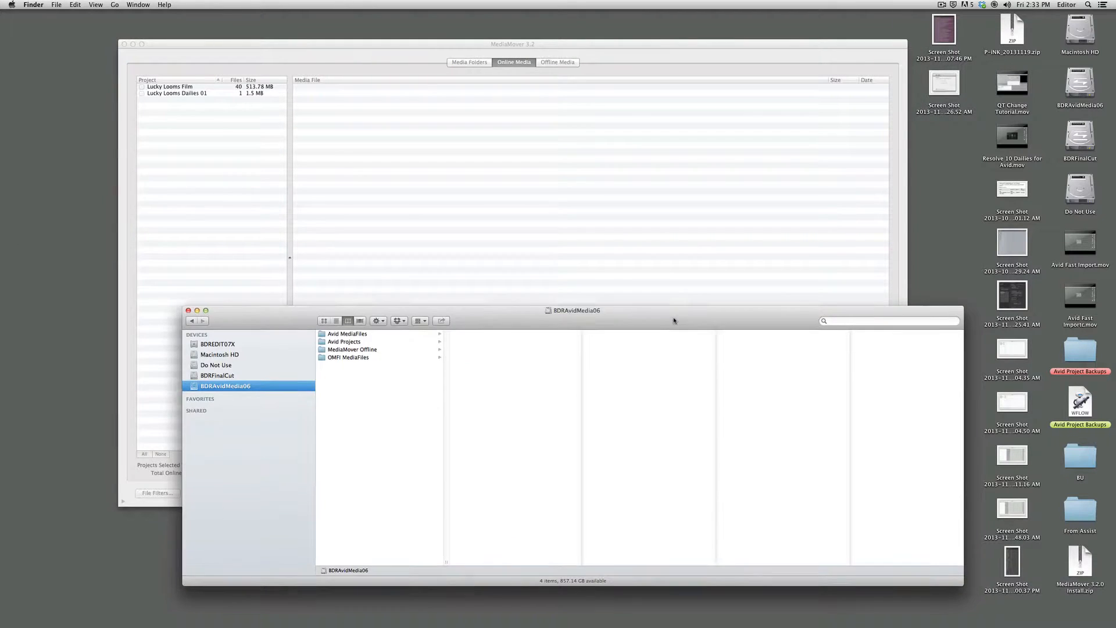
- Open the Avid Projects folder on the BDRAvidMedia06 drive in Finder
left_click(345, 341)
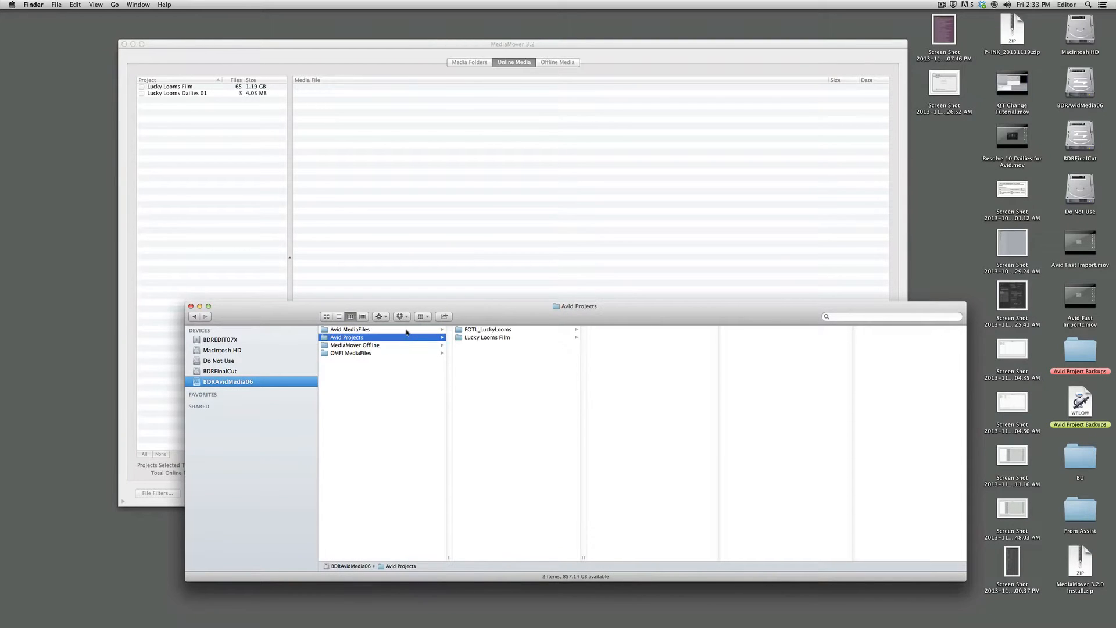